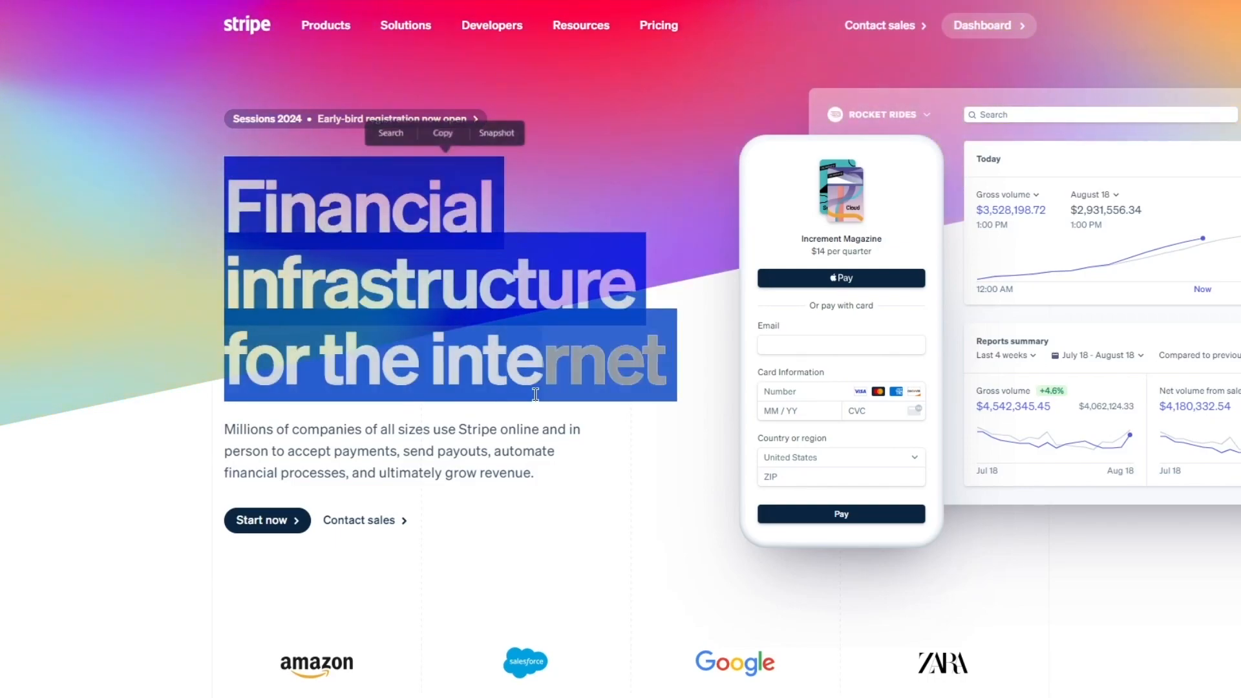
Continue into Shopify with the first account, deferring the security settings review with 'Remind me next time'.
scroll("down", 3)
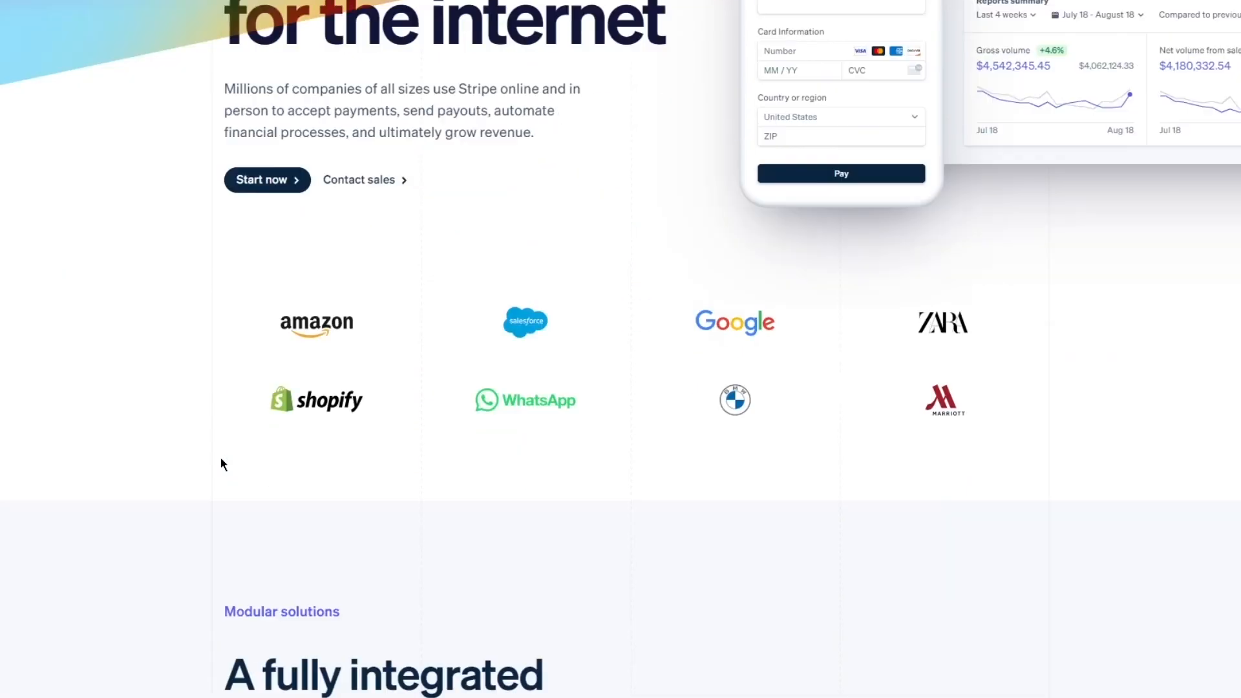
scroll("down", 3)
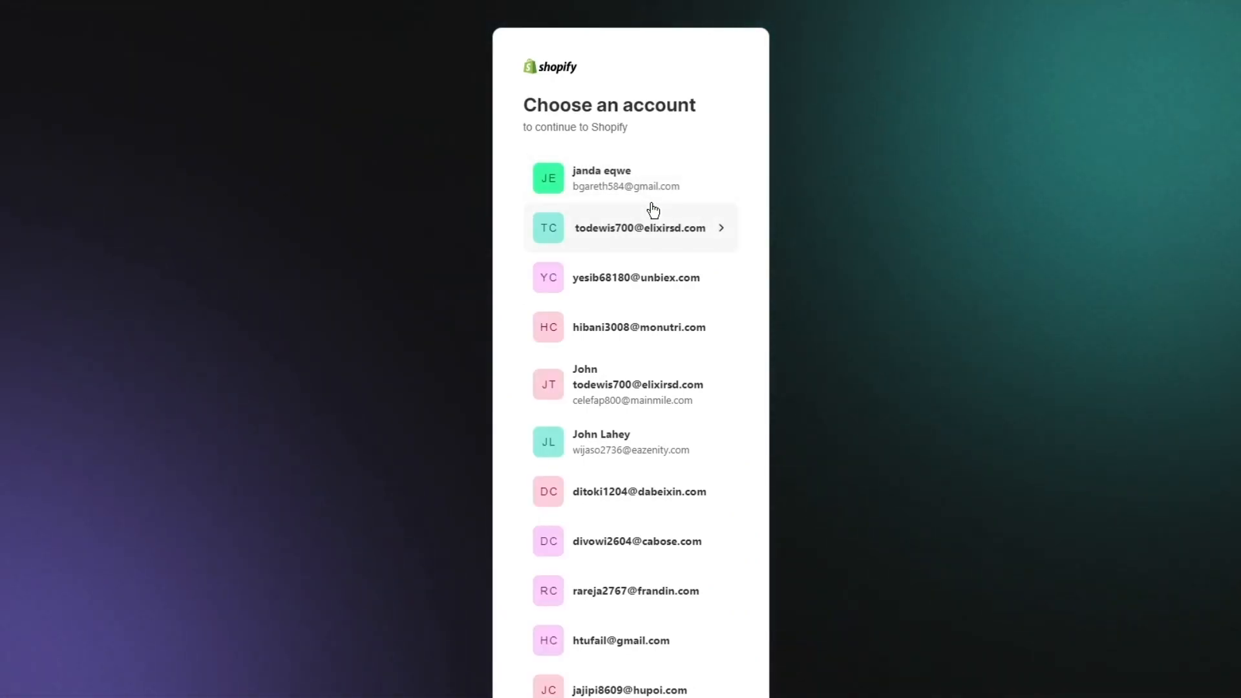
scroll("down", 3)
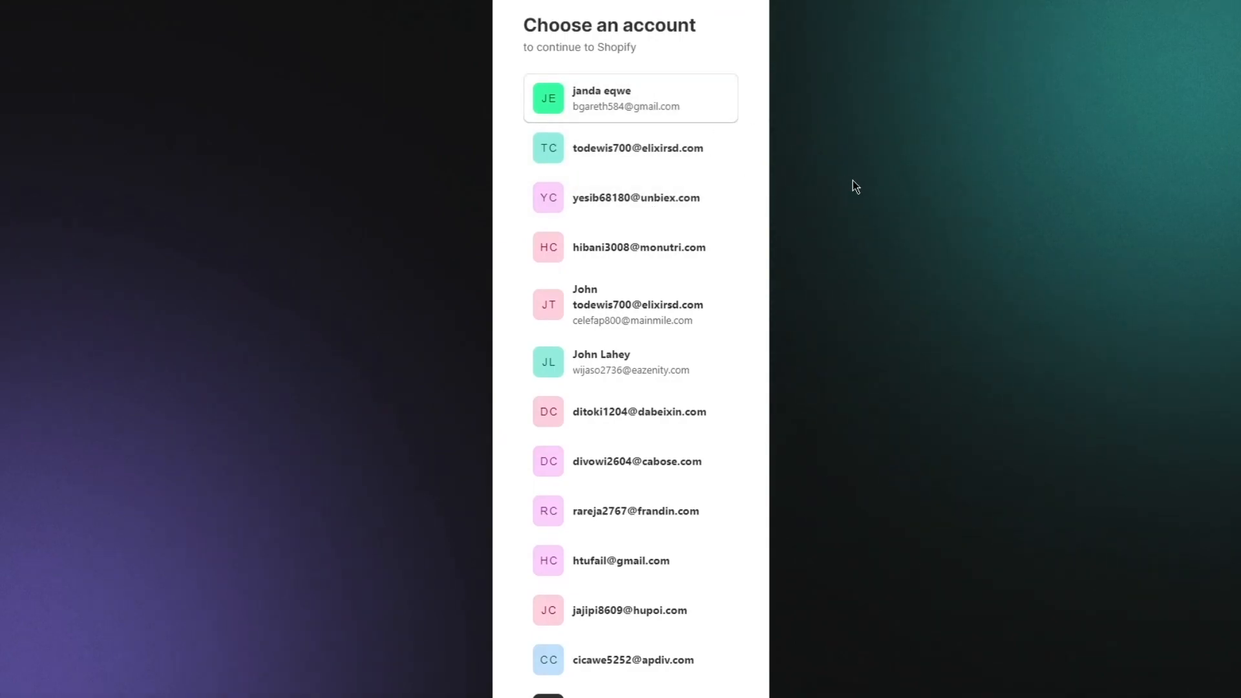
left_click(630, 97)
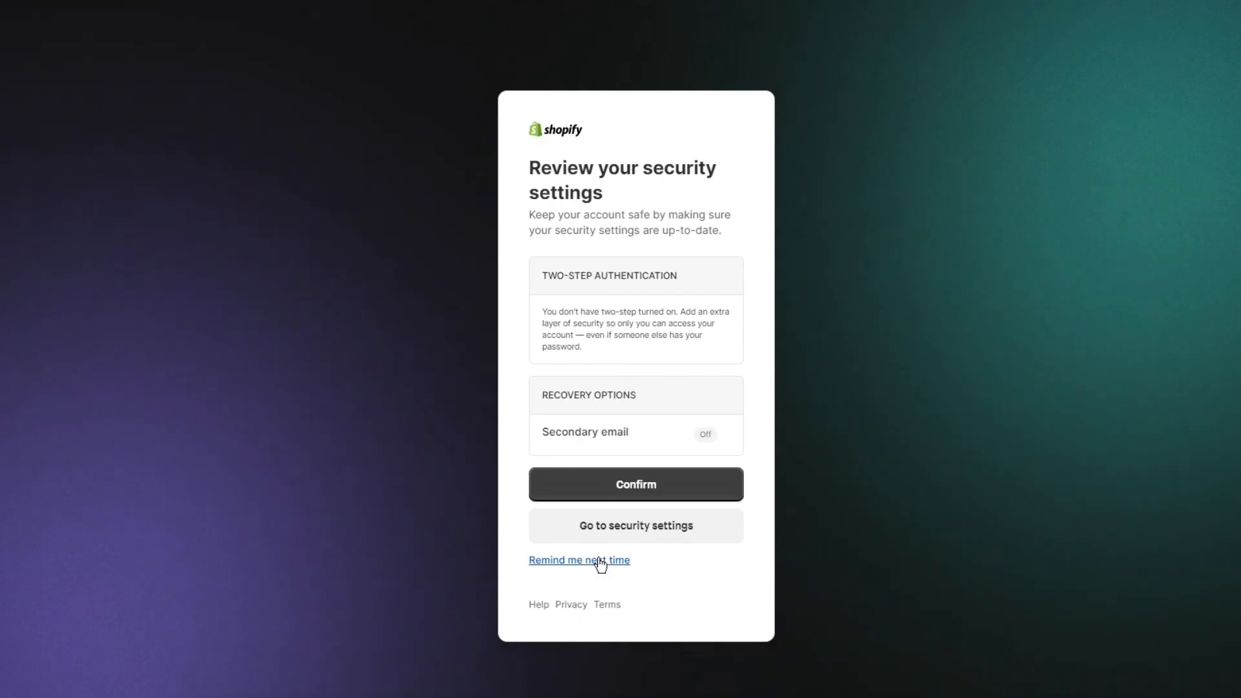
left_click(579, 560)
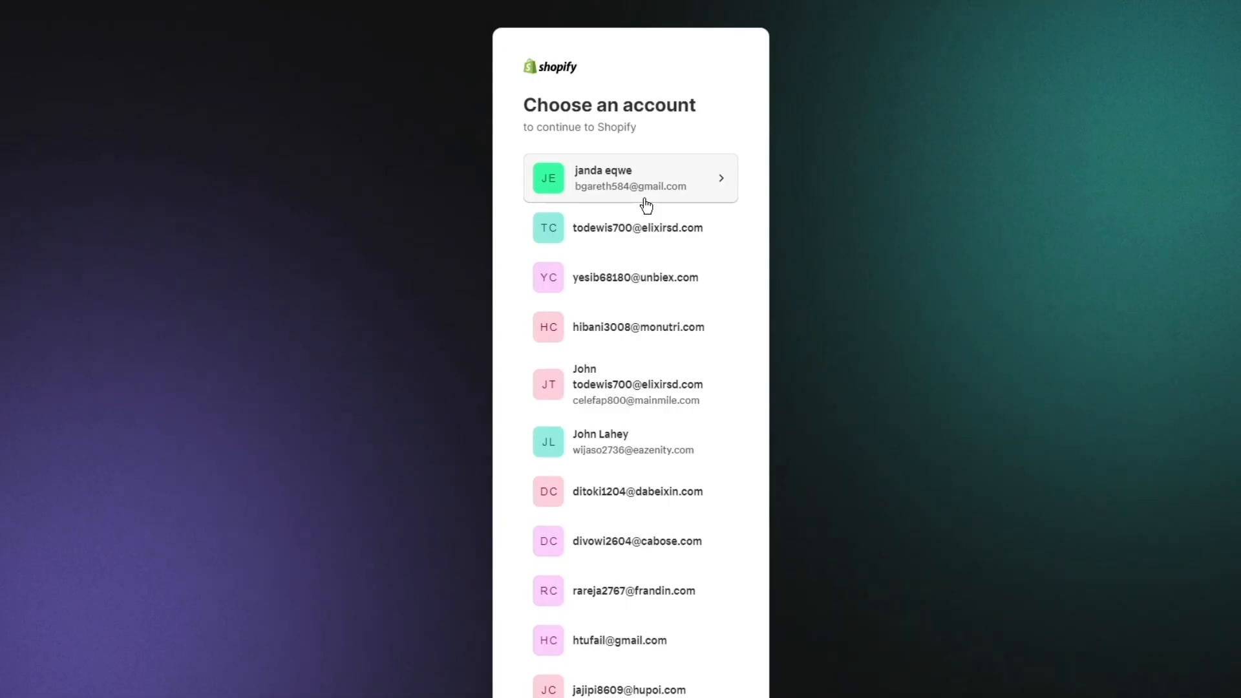
left_click(630, 178)
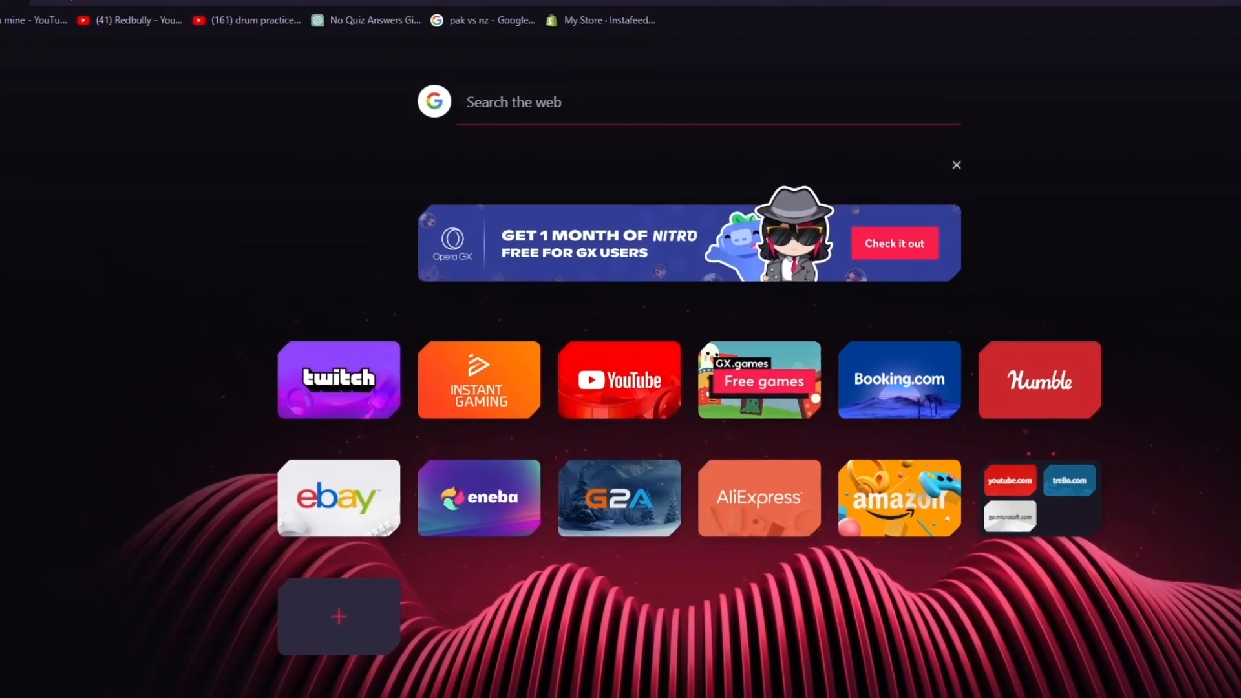
Search 'shopify payments' and open the Shopify Payments help.shopify.com article.
type("shopo")
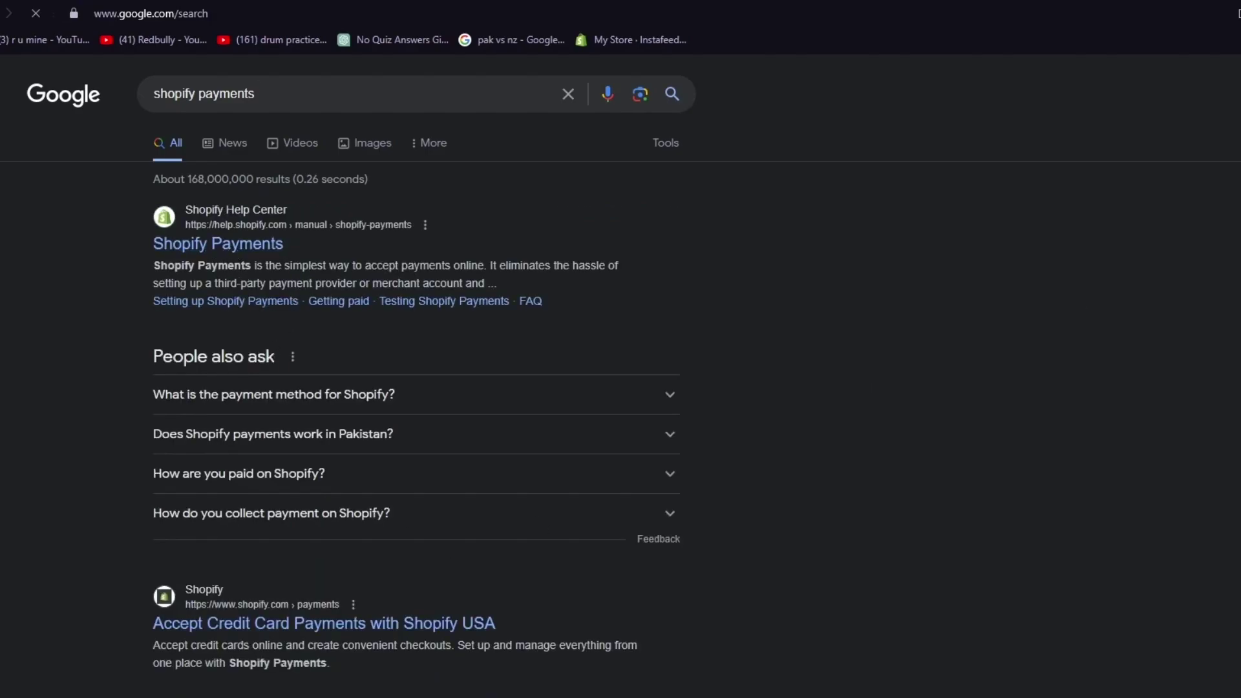
left_click(218, 243)
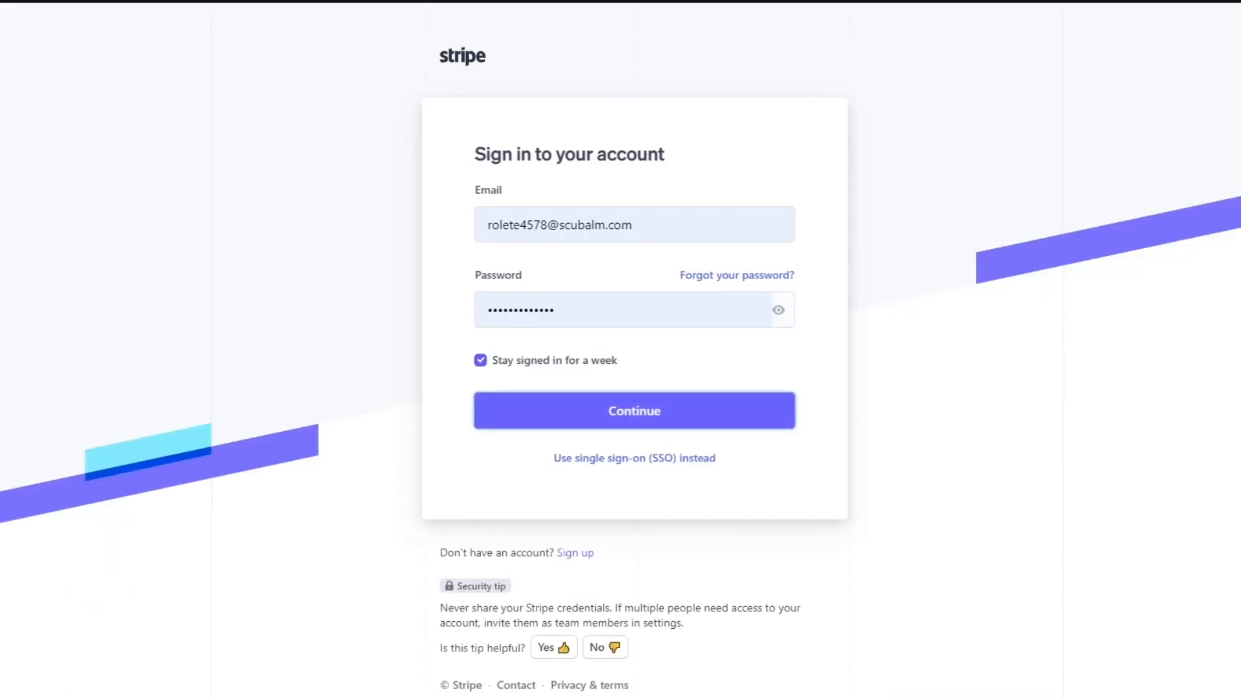
Submit the Stripe sign-in form, retrying Continue after the Missing CAPTCHA error.
left_click(634, 410)
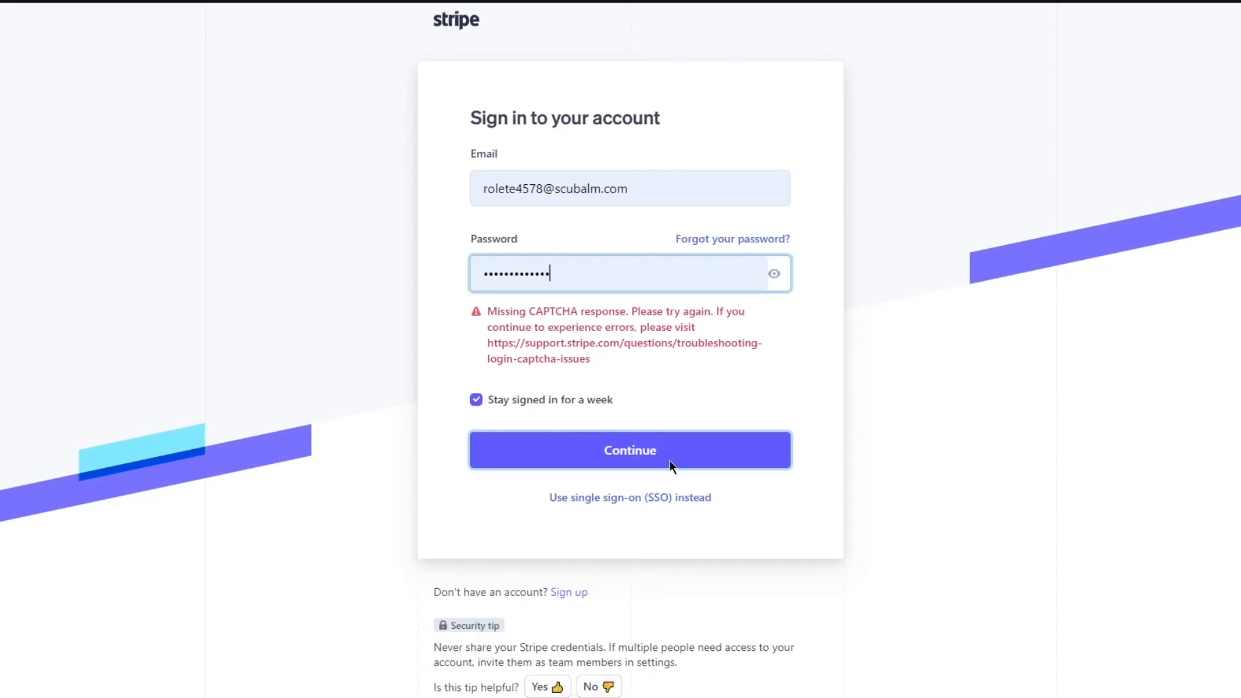
left_click(630, 450)
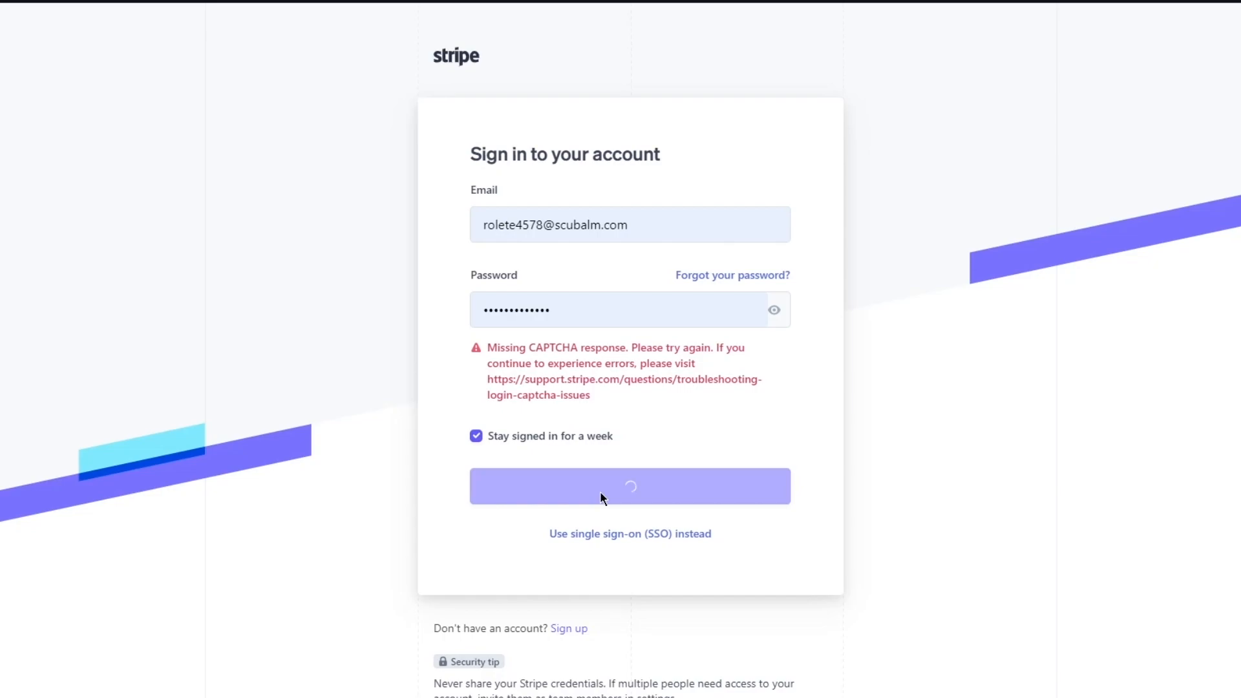
left_click(629, 486)
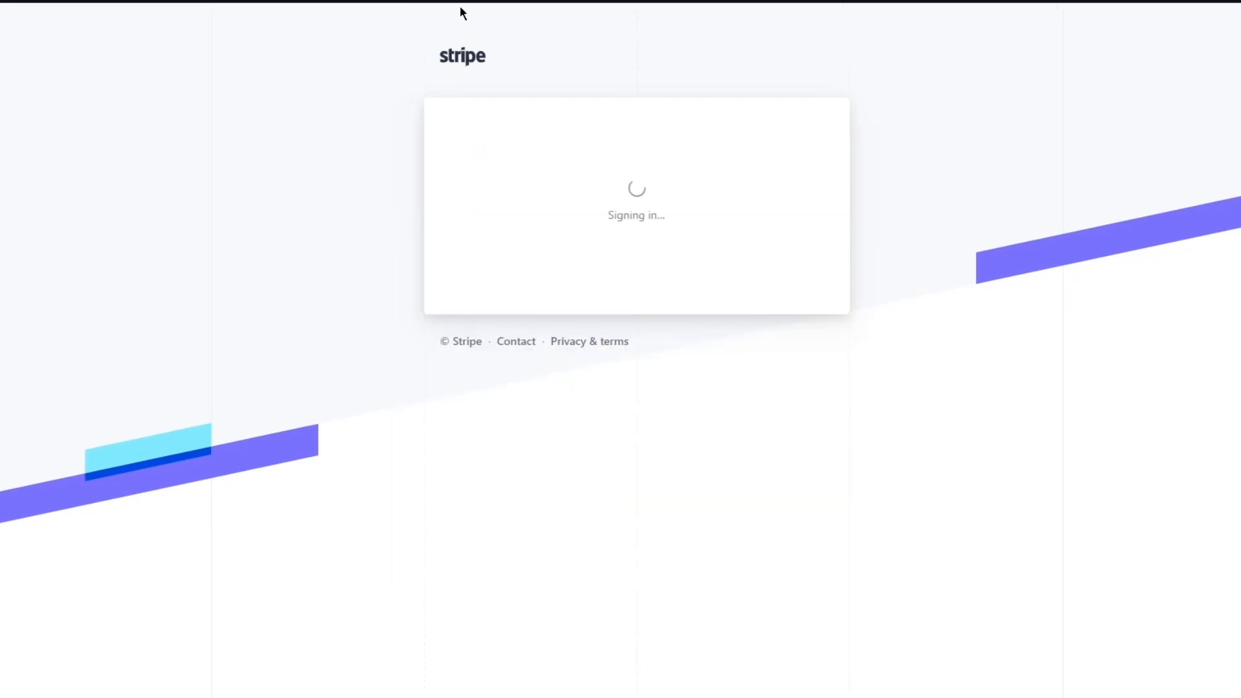
mouse_move(329, 193)
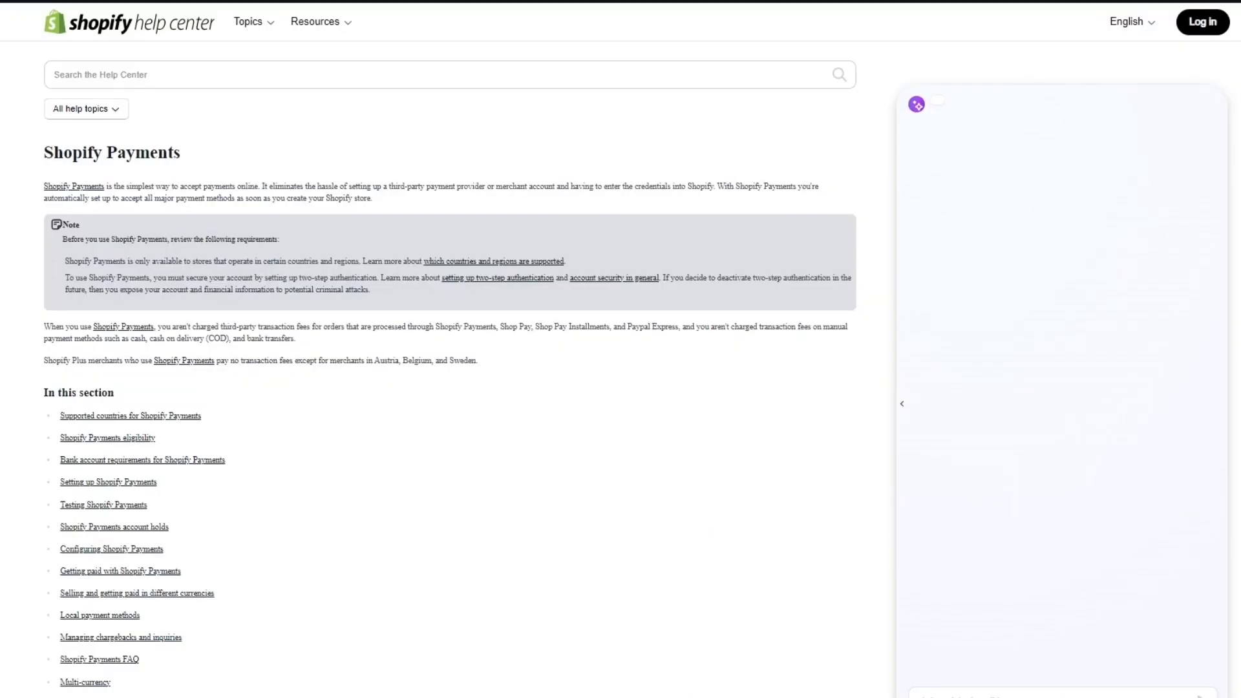
mouse_move(253, 154)
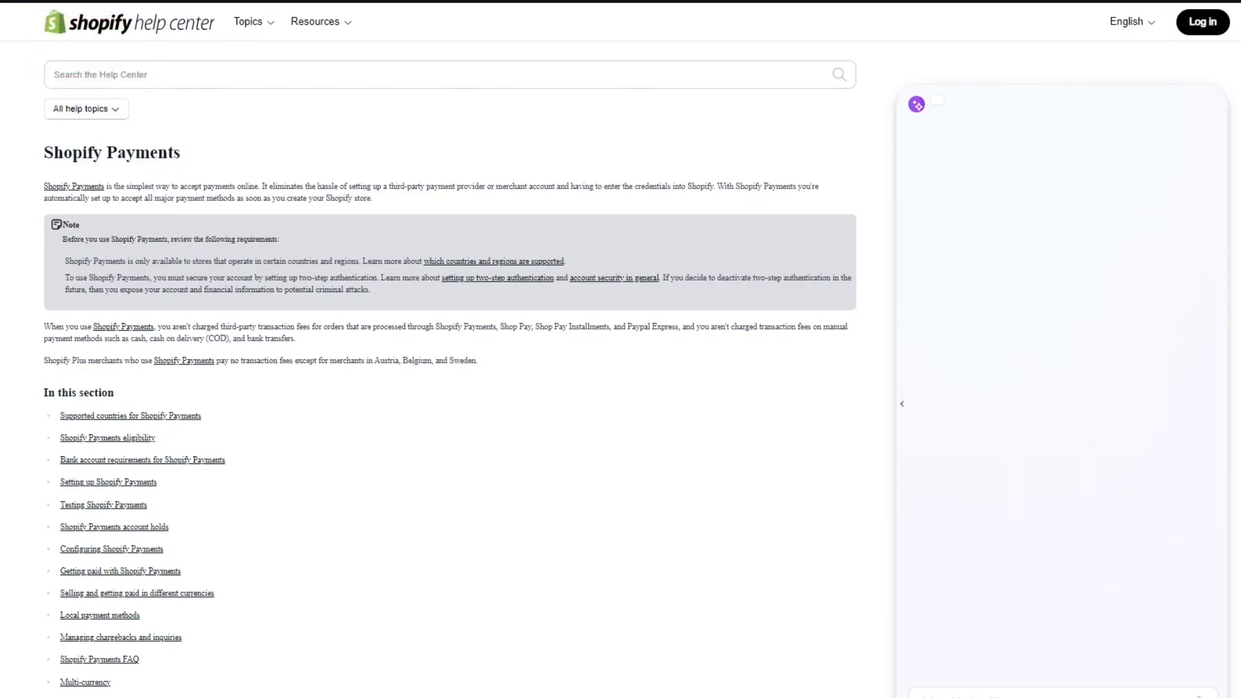
scroll("down", 3)
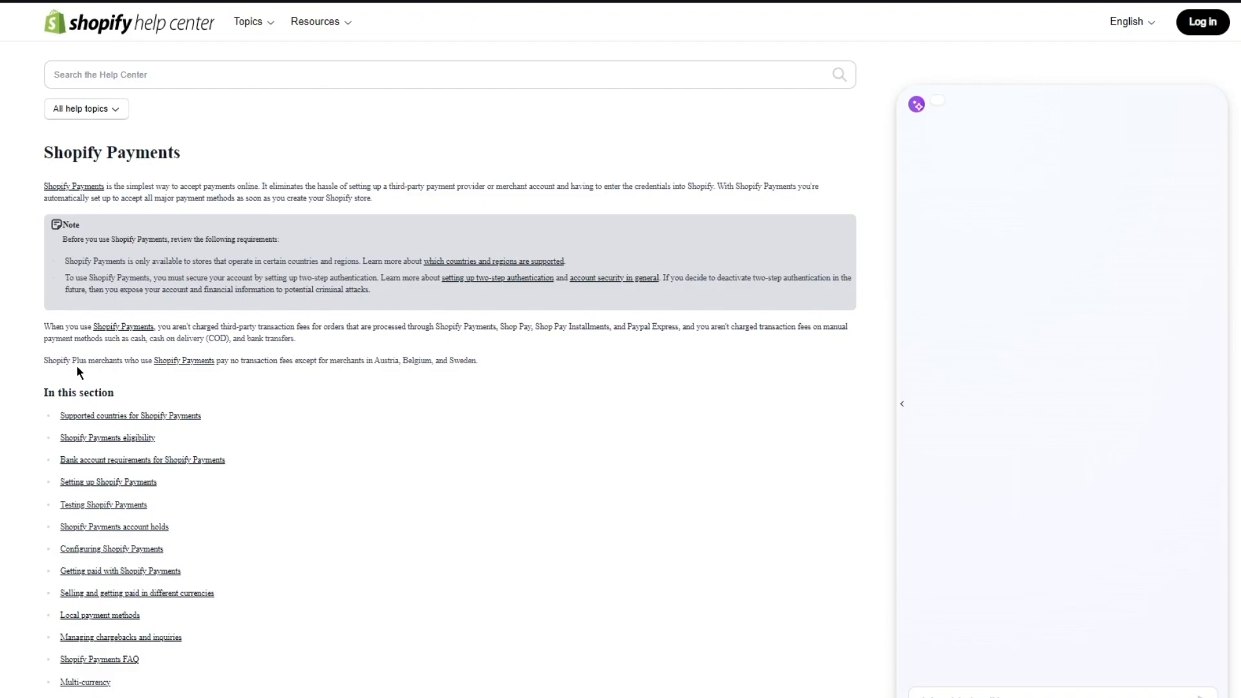
mouse_move(109, 184)
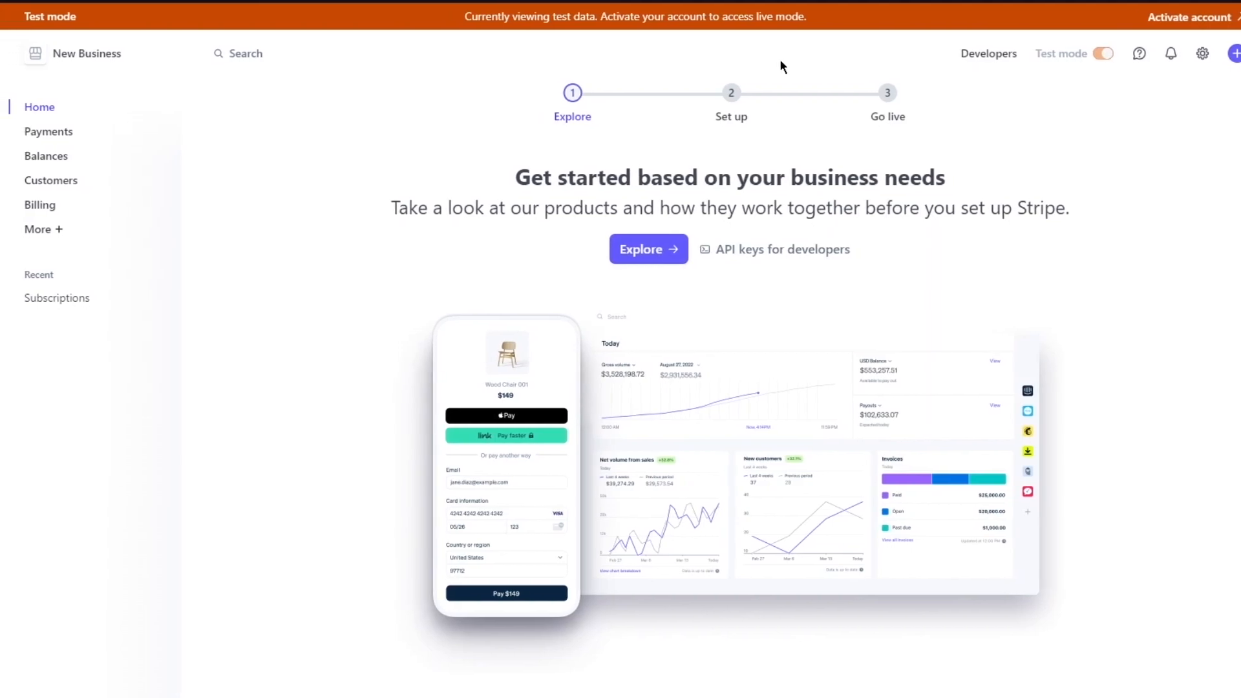
mouse_move(699, 142)
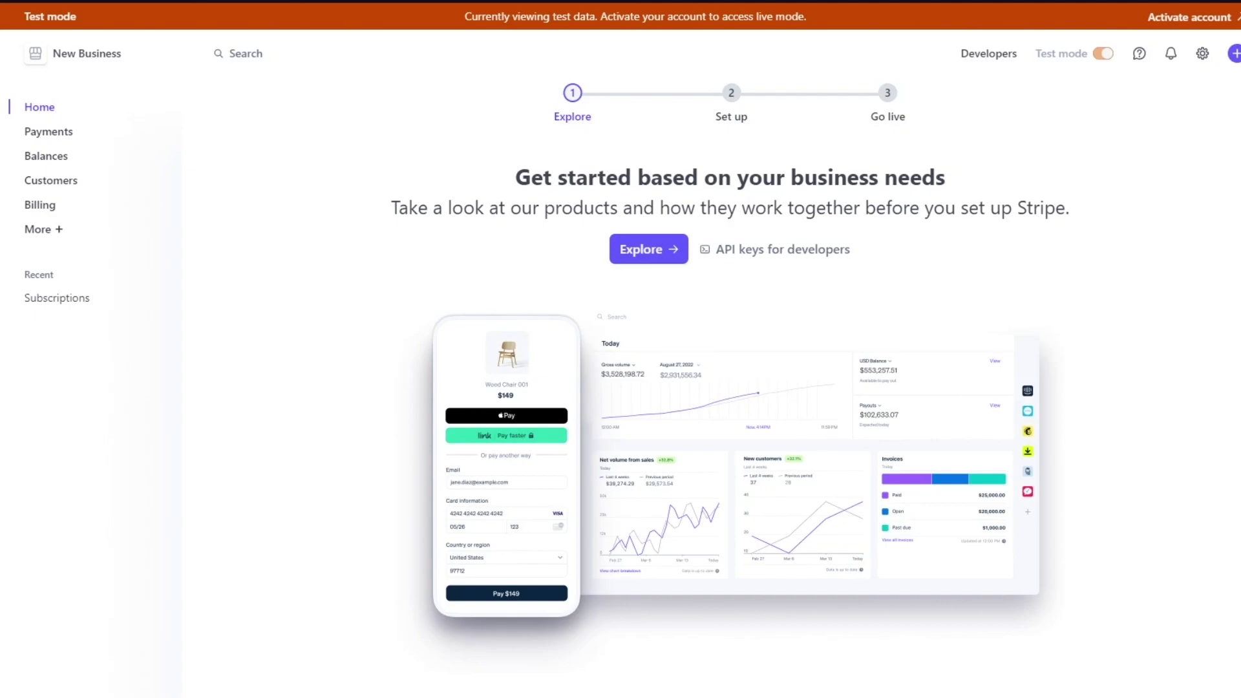
mouse_move(392, 284)
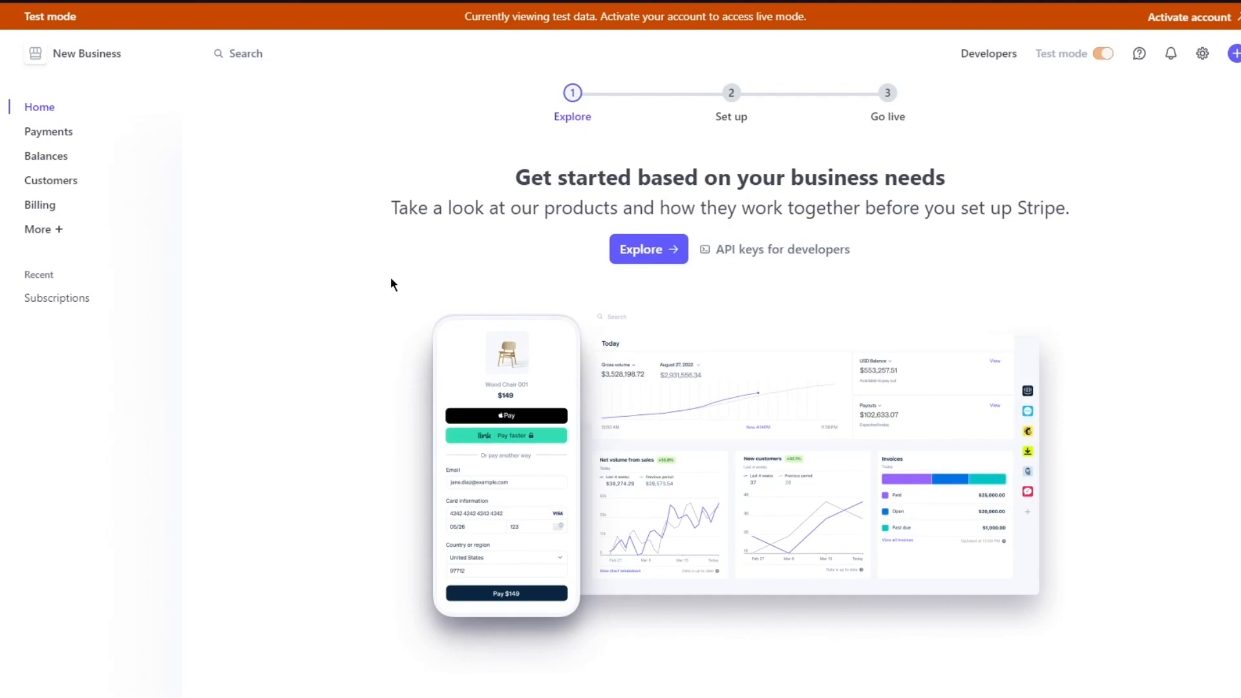
left_click(47, 131)
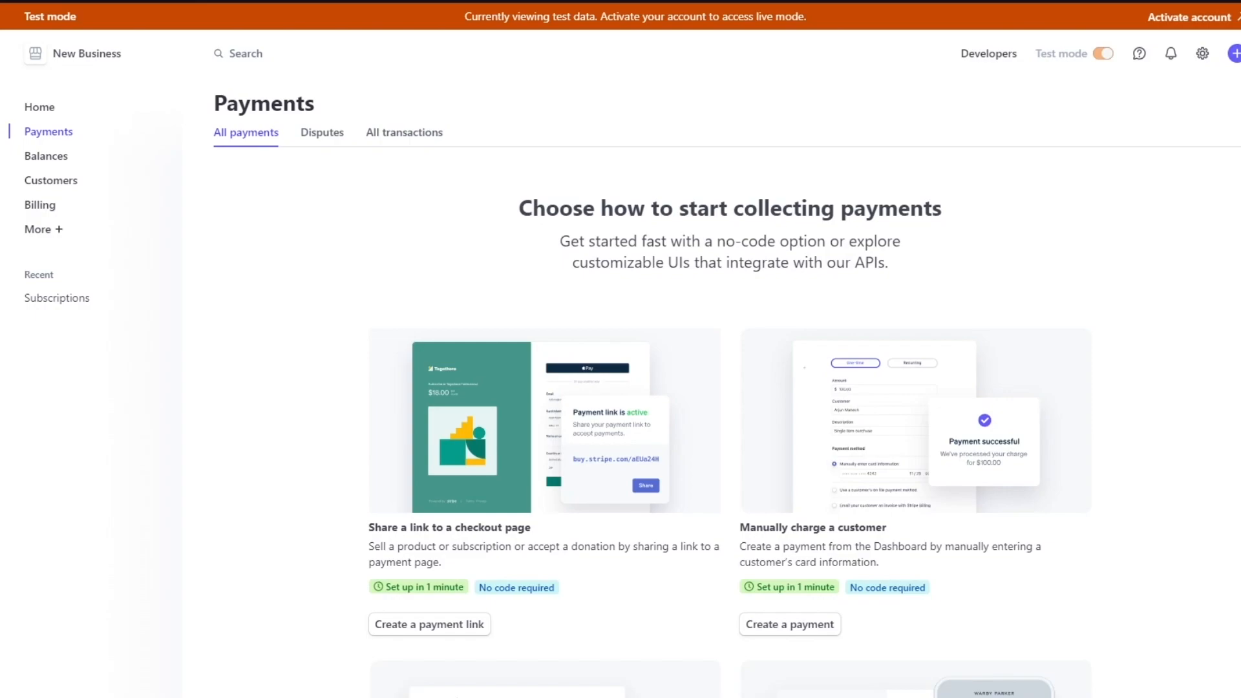
mouse_move(479, 643)
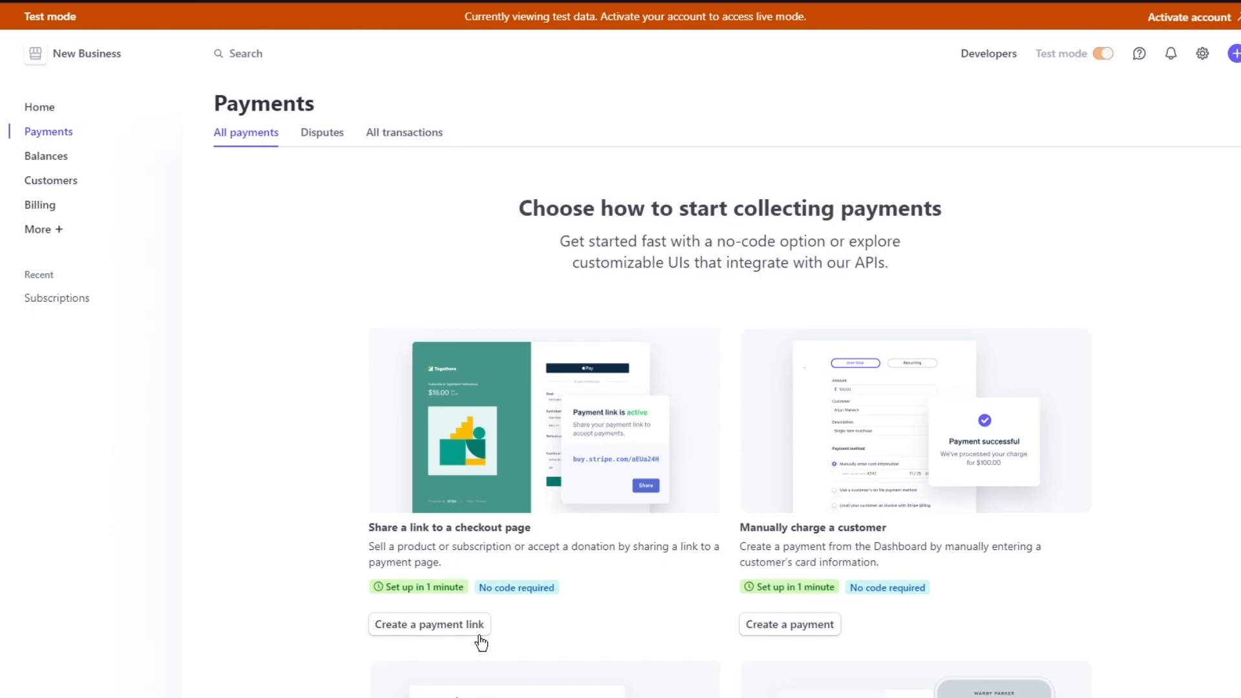
scroll("down", 3)
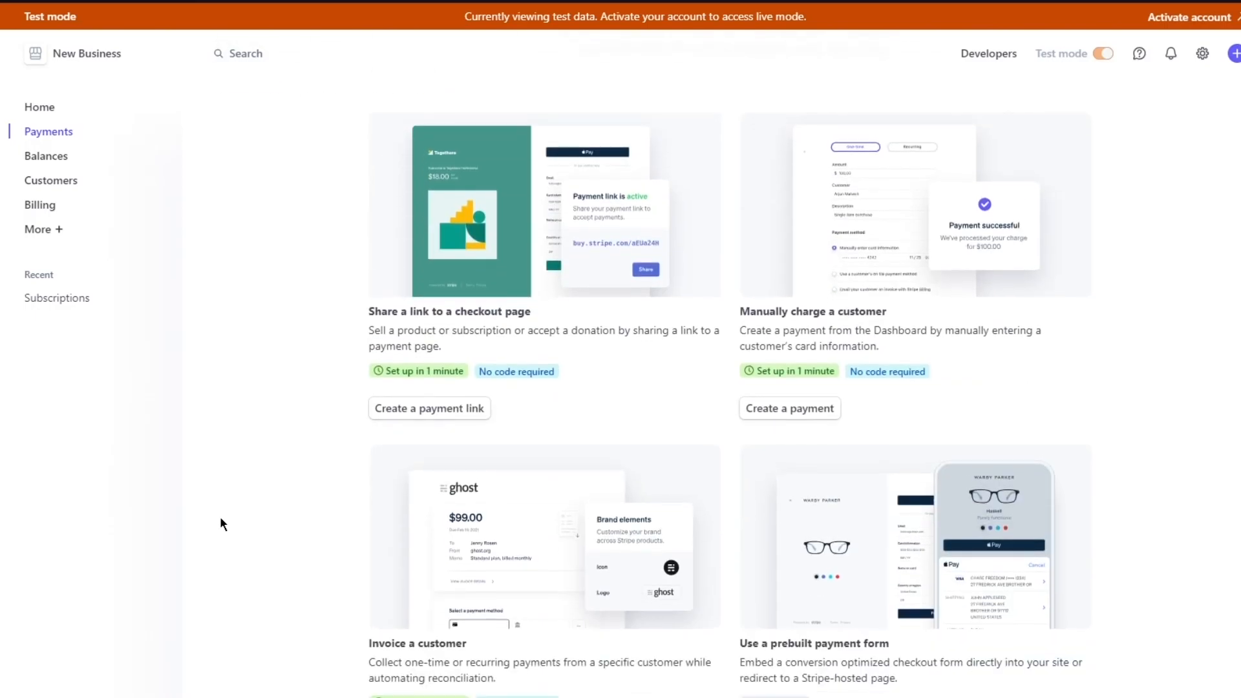
scroll("down", 3)
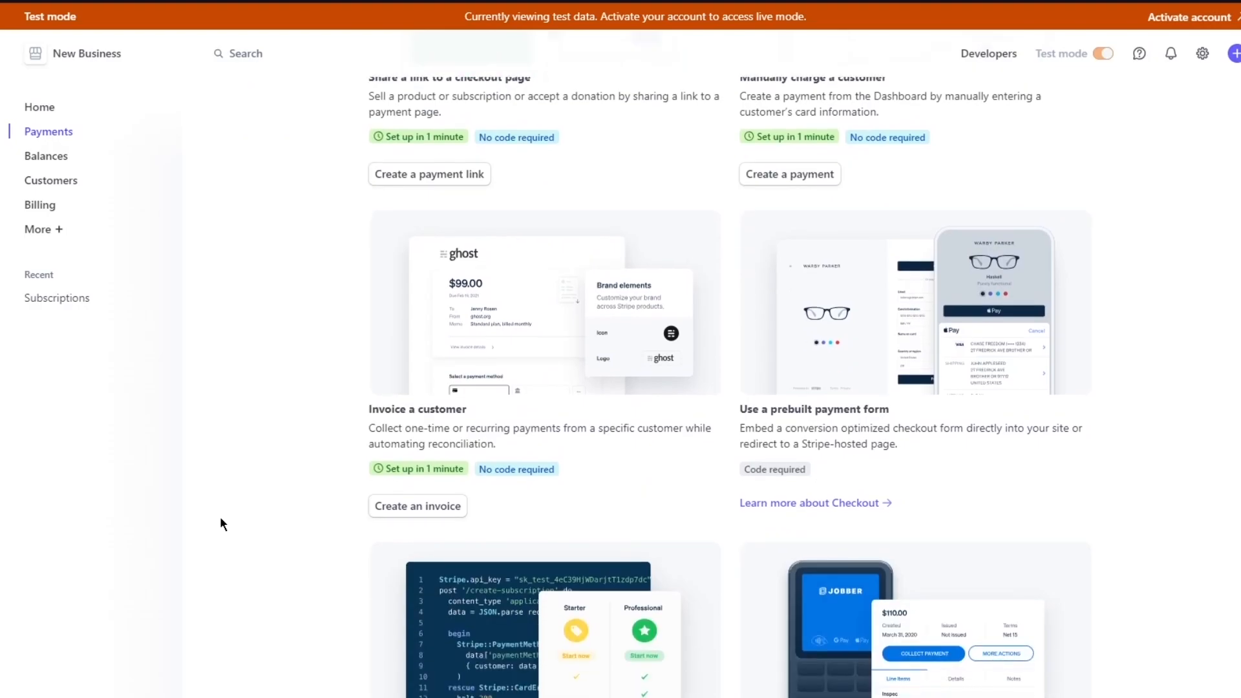
scroll("down", 3)
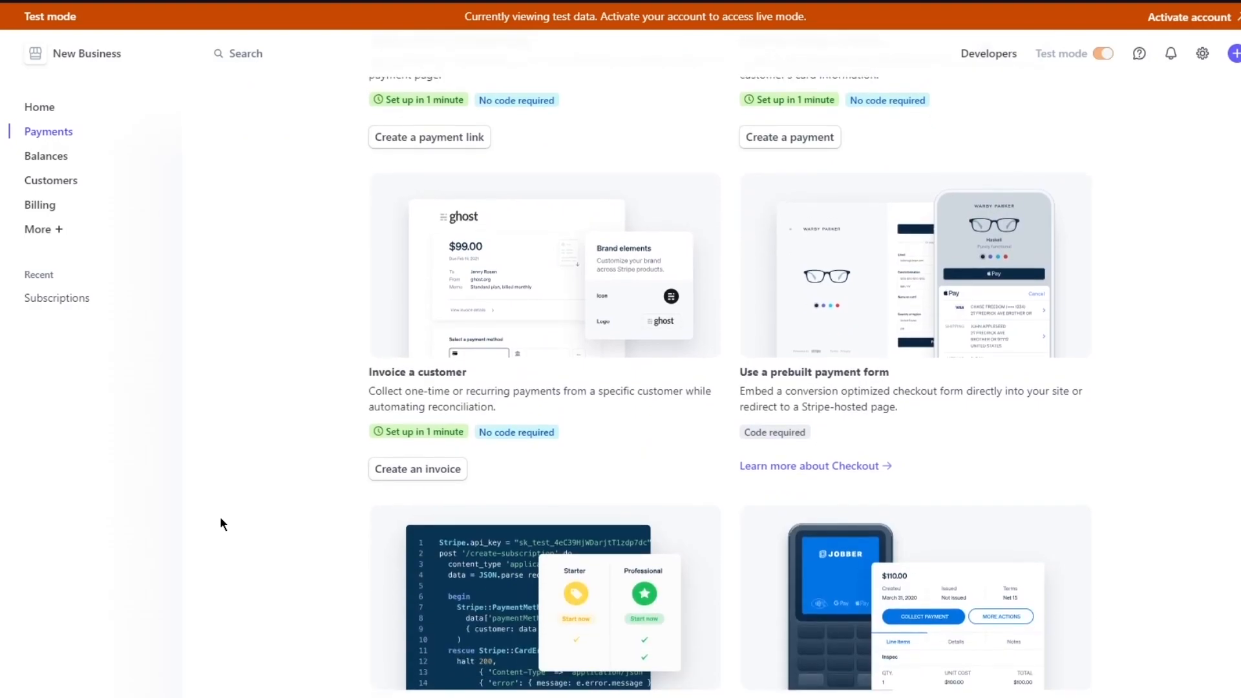
scroll("down", 3)
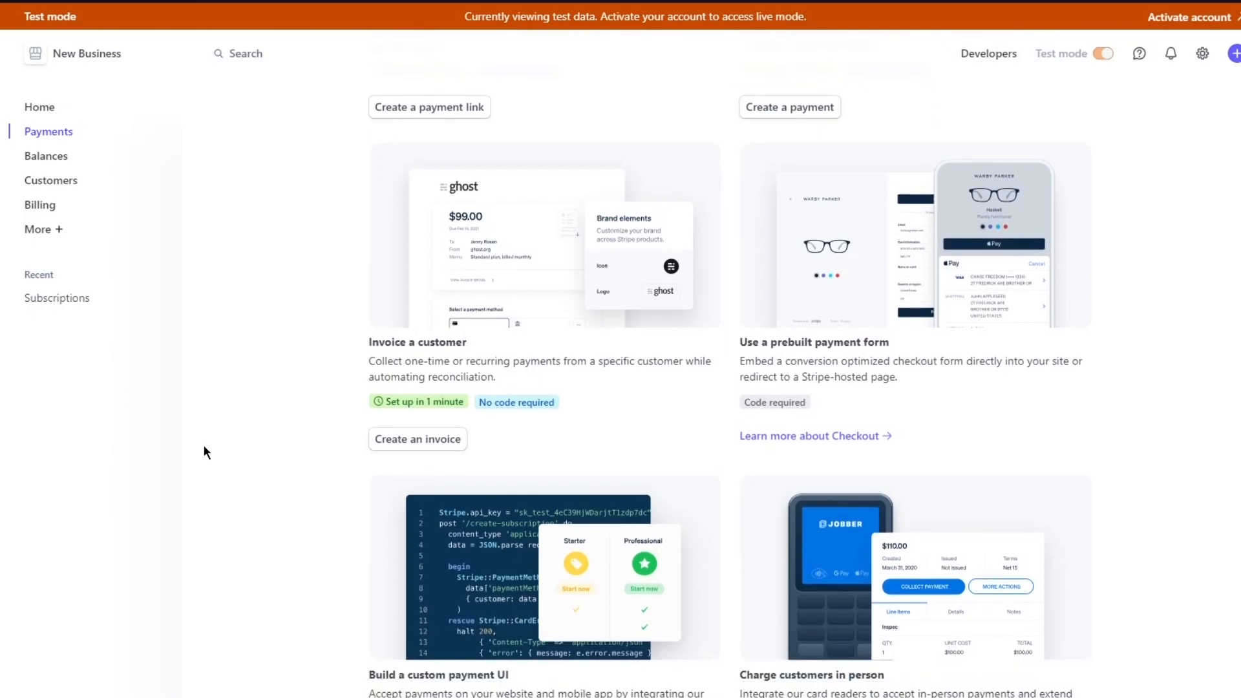
scroll("down", 3)
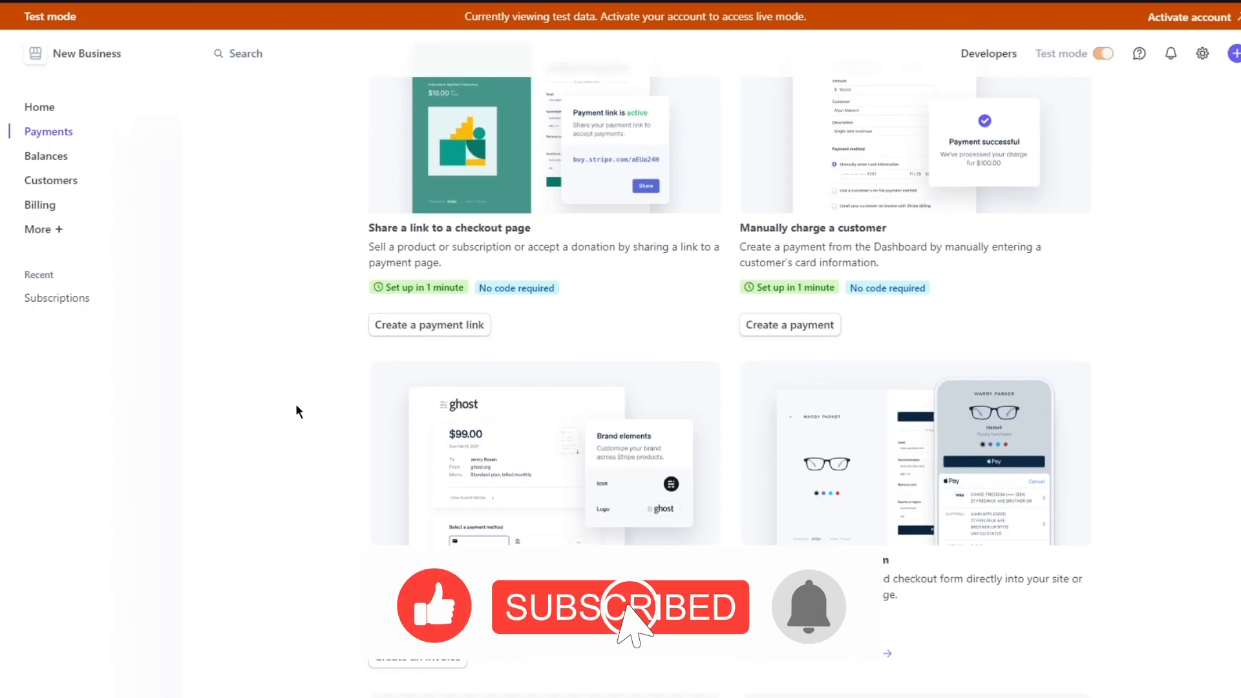
scroll("down", 3)
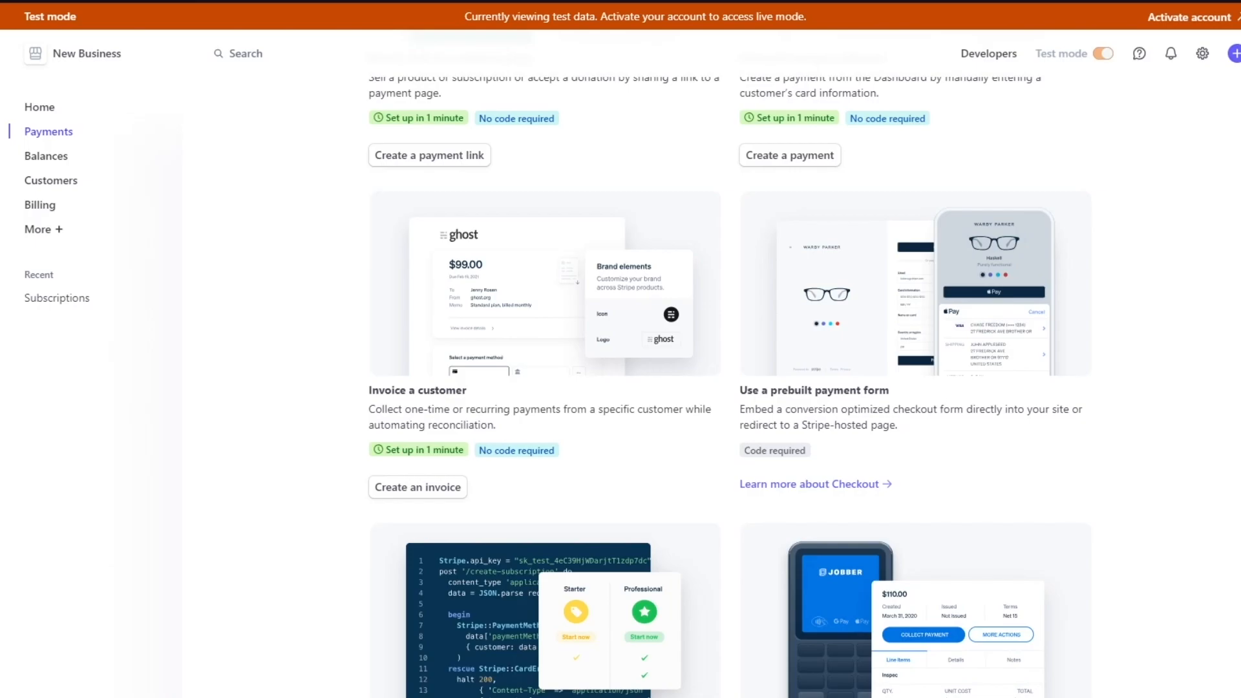
mouse_move(301, 504)
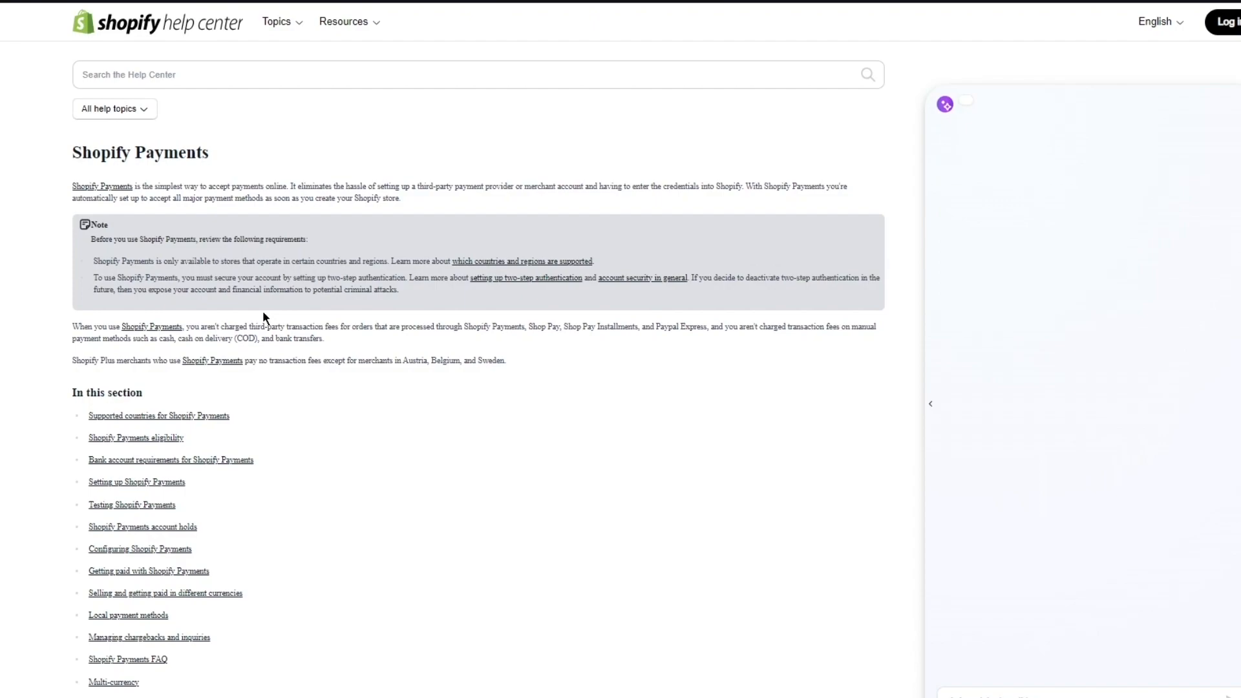
mouse_move(279, 297)
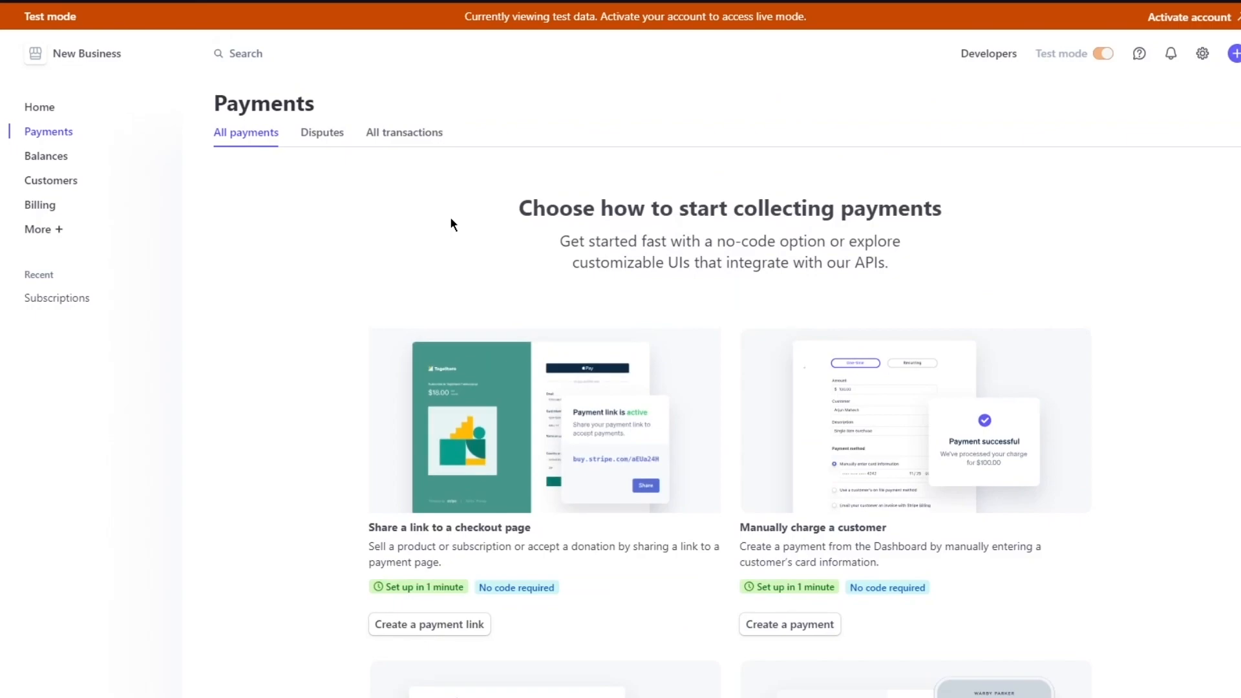
scroll("down", 3)
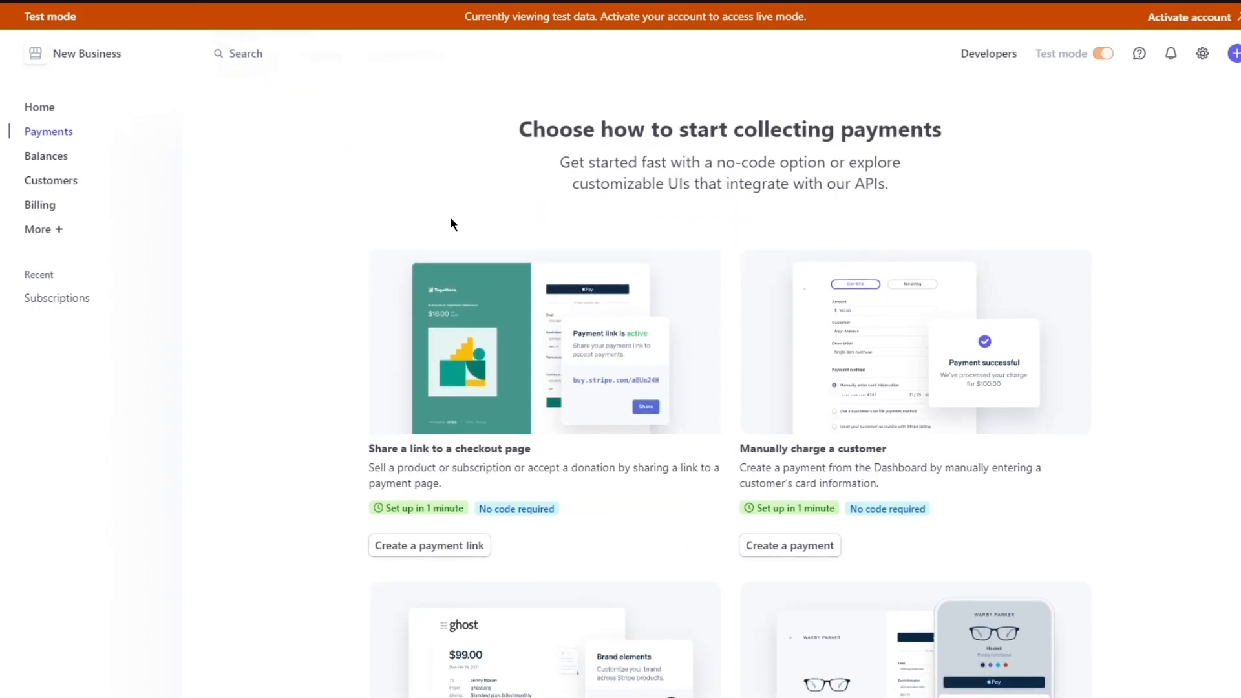
scroll("down", 3)
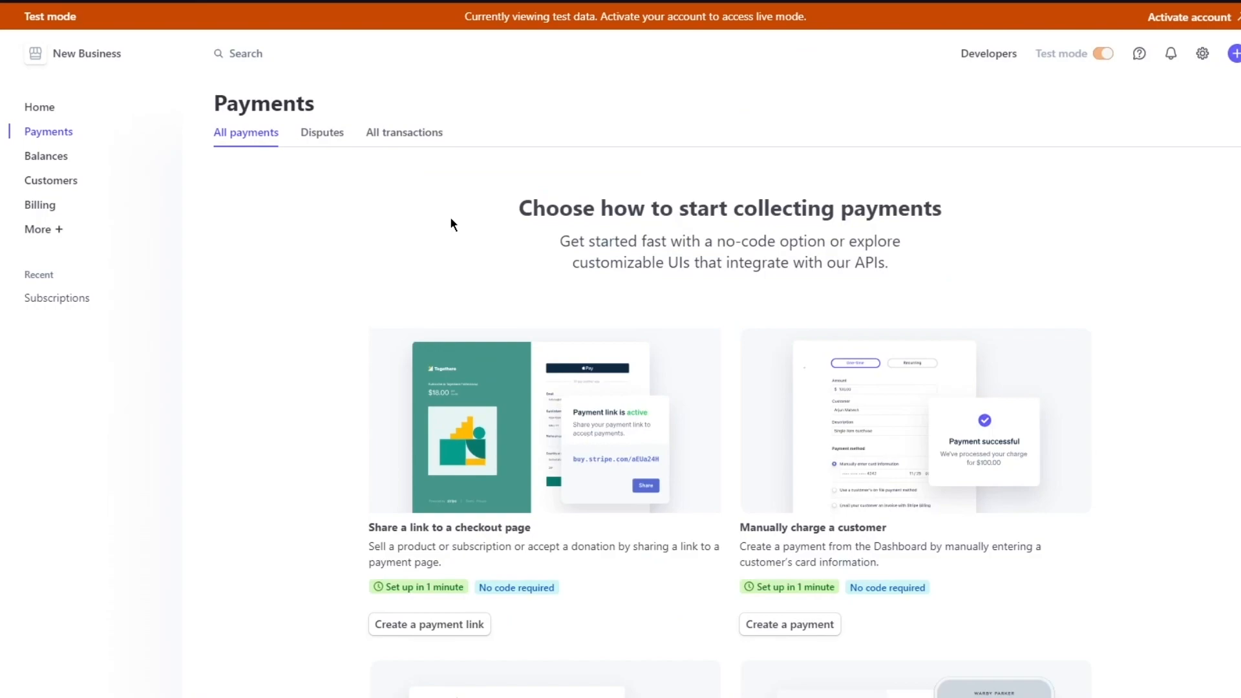
scroll("down", 3)
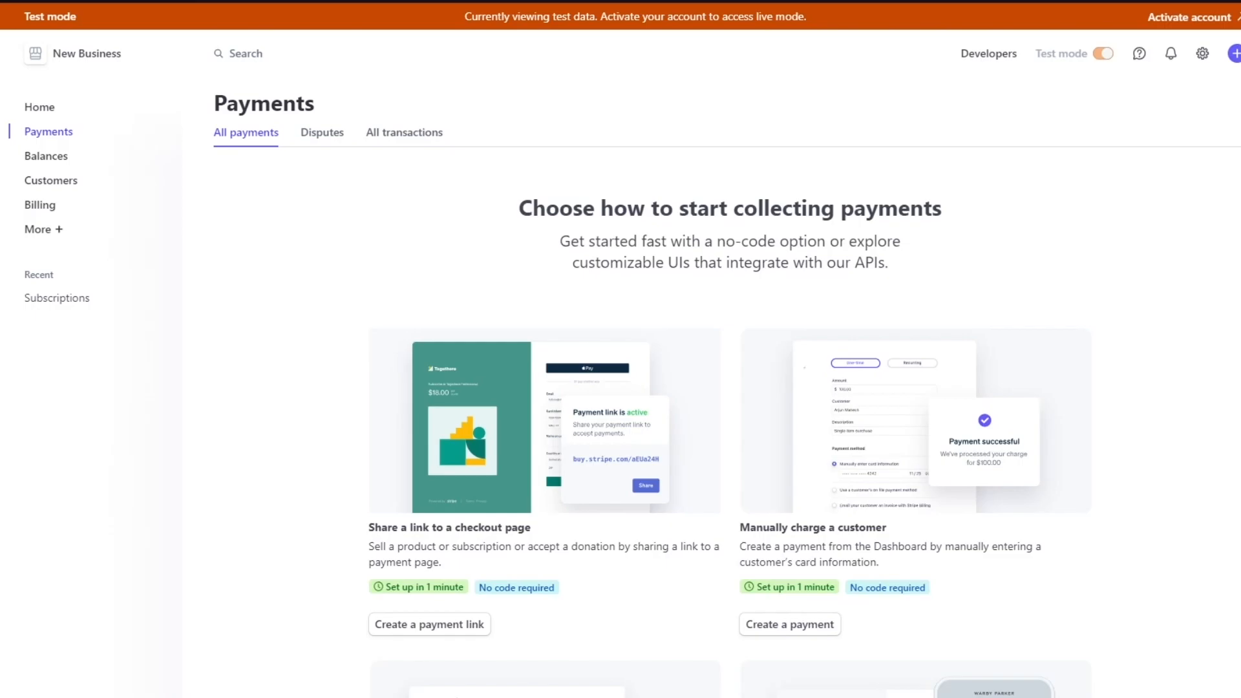
mouse_move(245, 315)
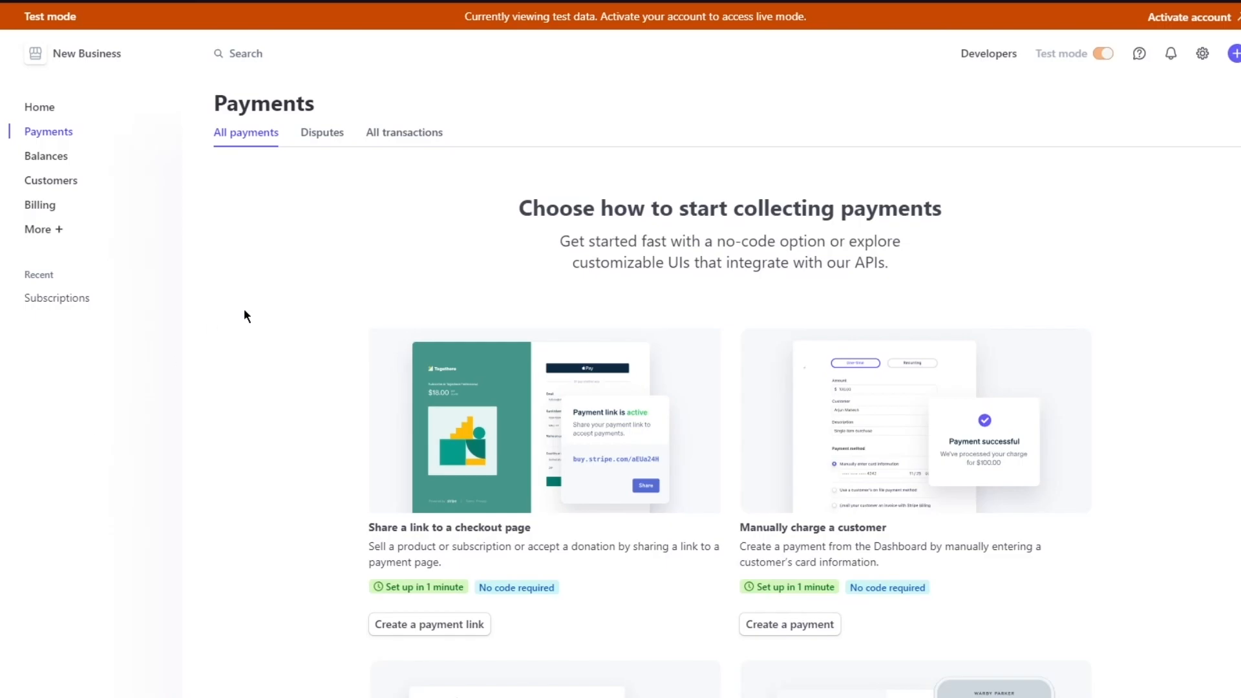
scroll("down", 3)
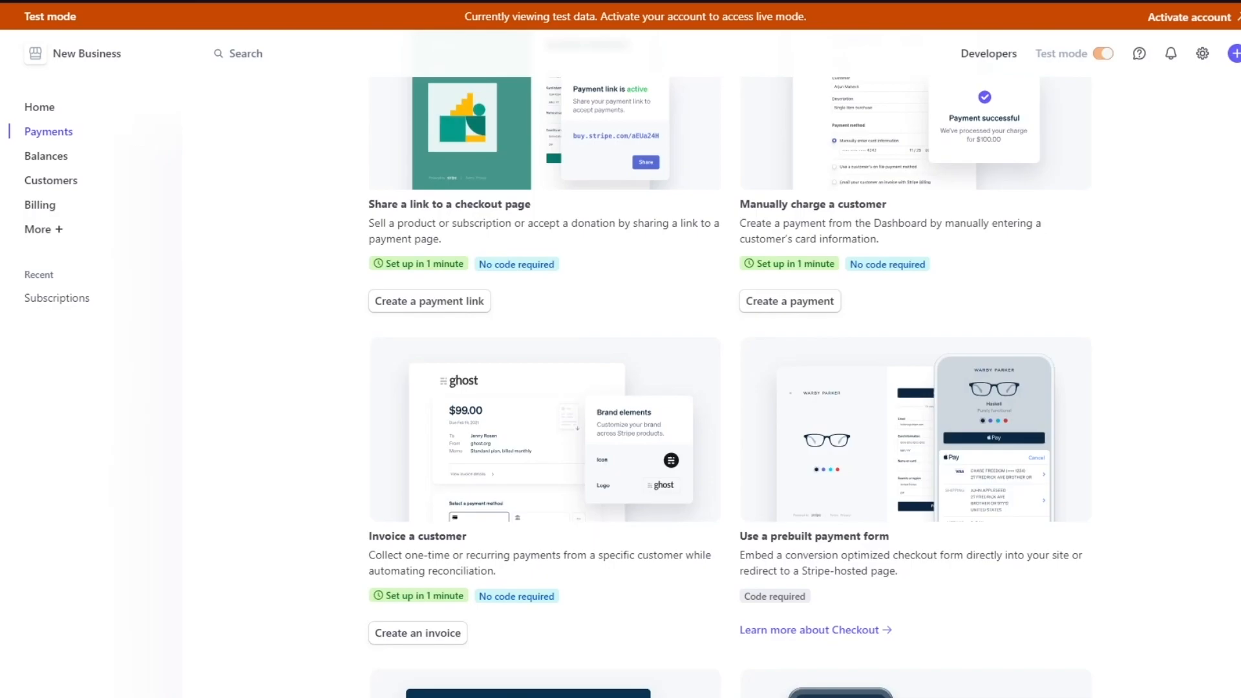
mouse_move(646, 670)
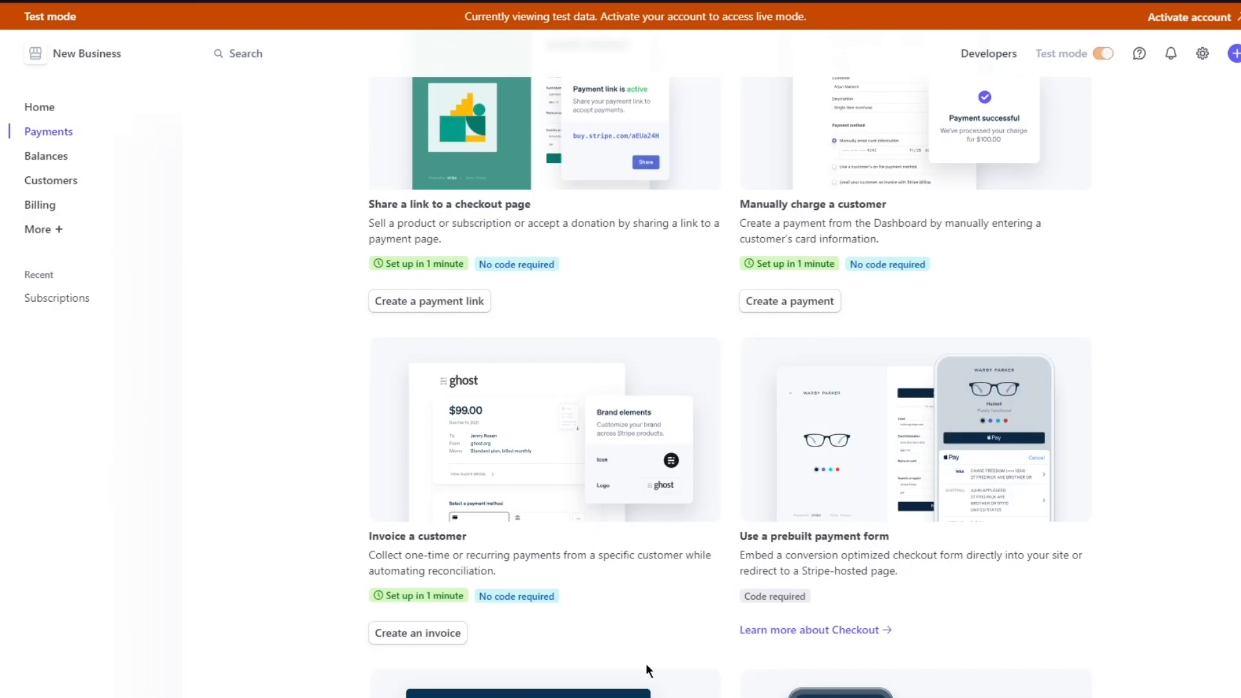
scroll("up", 3)
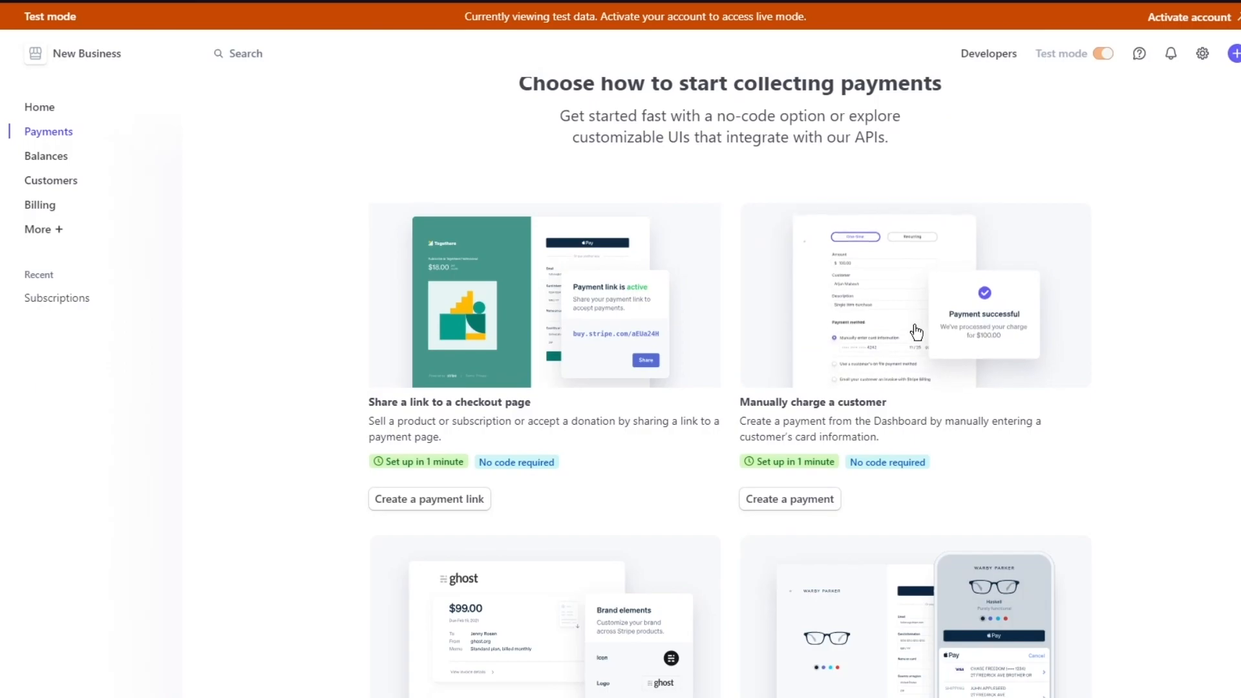
scroll("down", 3)
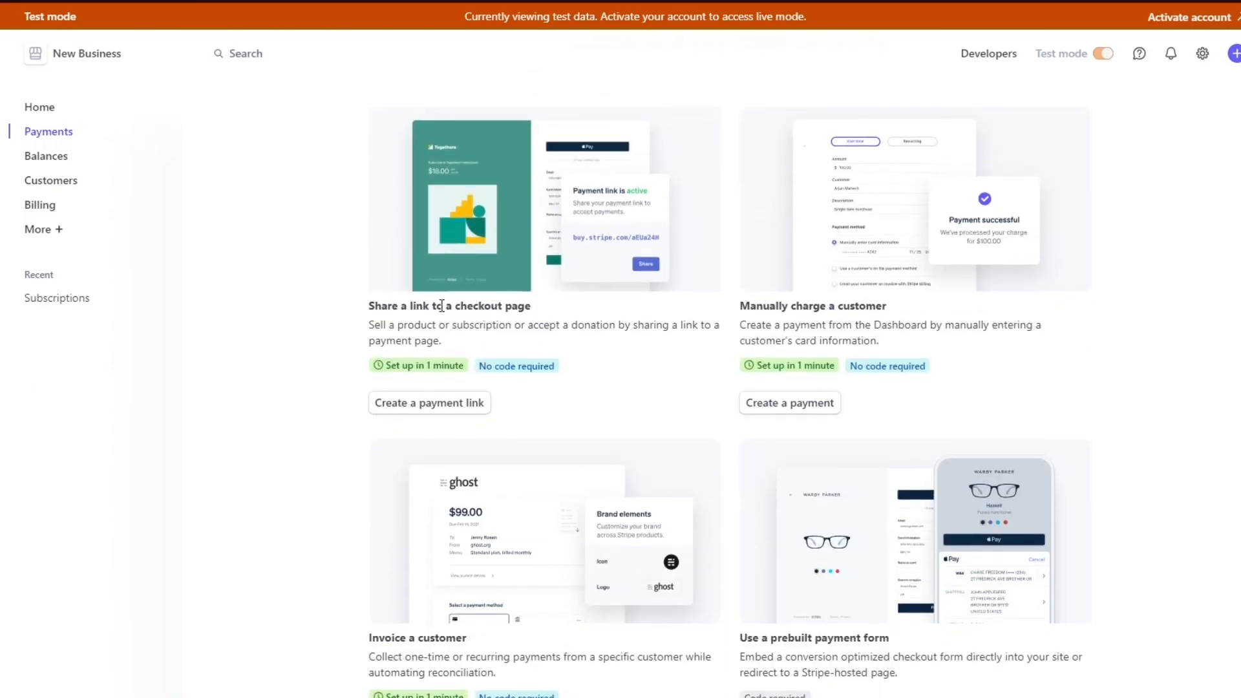
Open the payment link editor via 'Create a payment link' under 'Share a link to a checkout page'.
left_click(429, 402)
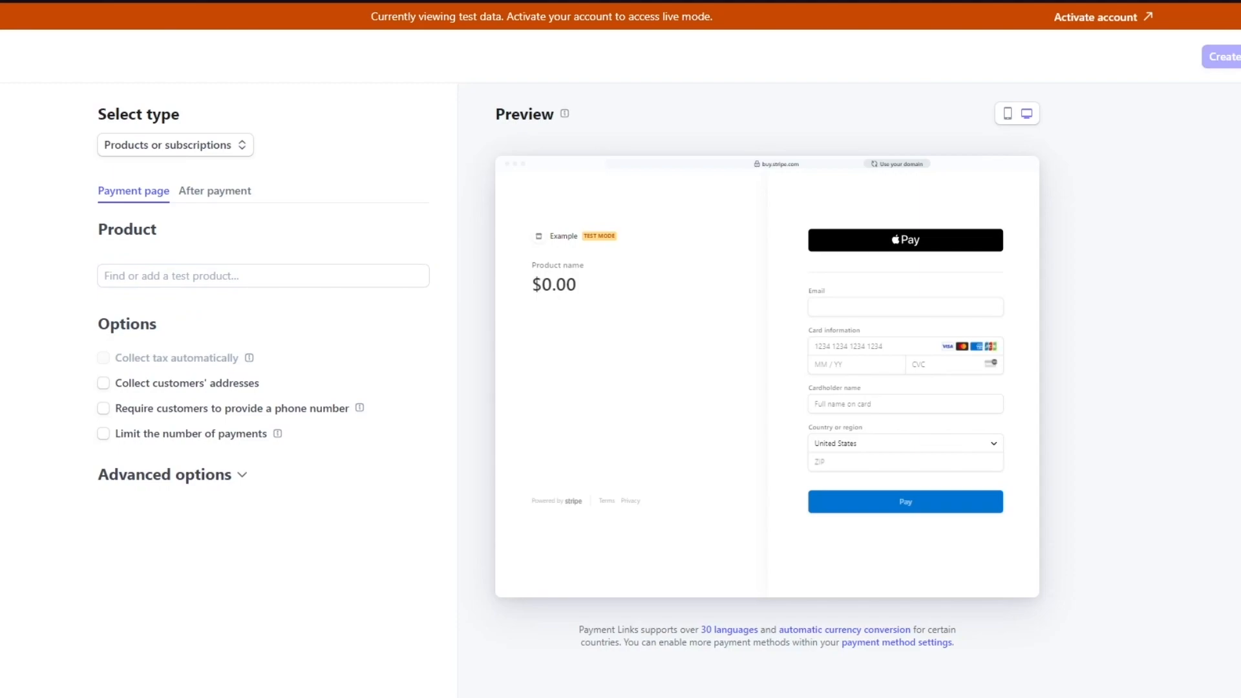
mouse_move(274, 346)
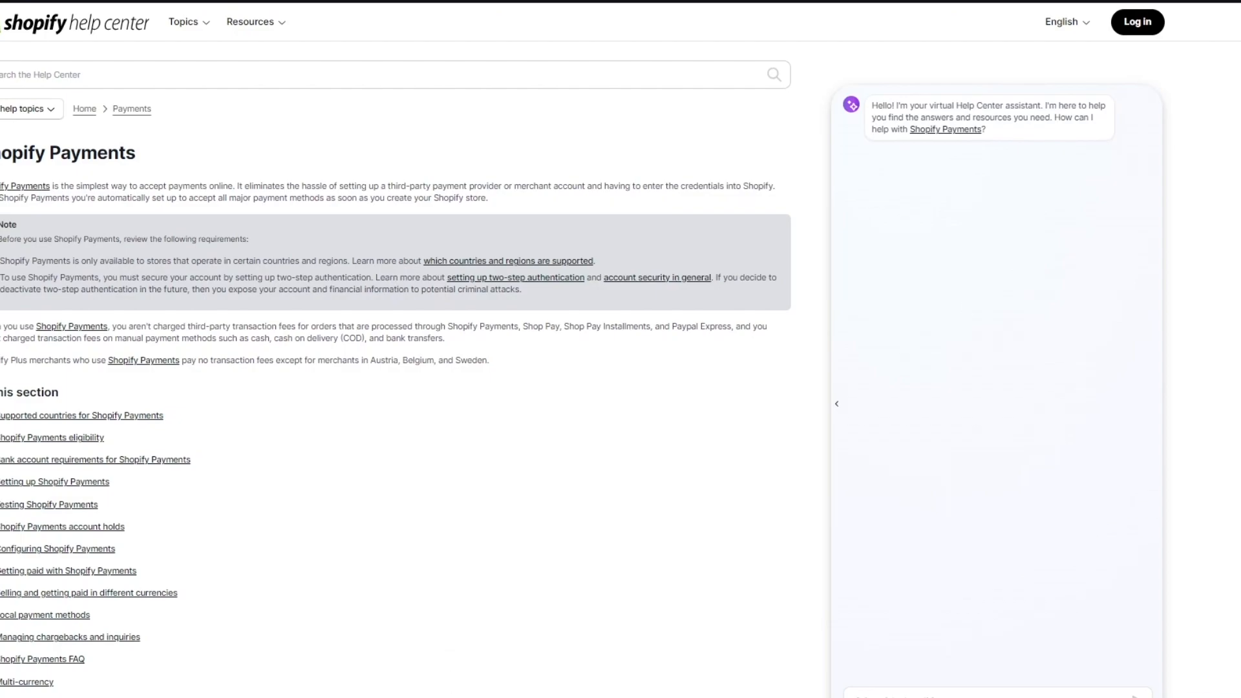
mouse_move(243, 664)
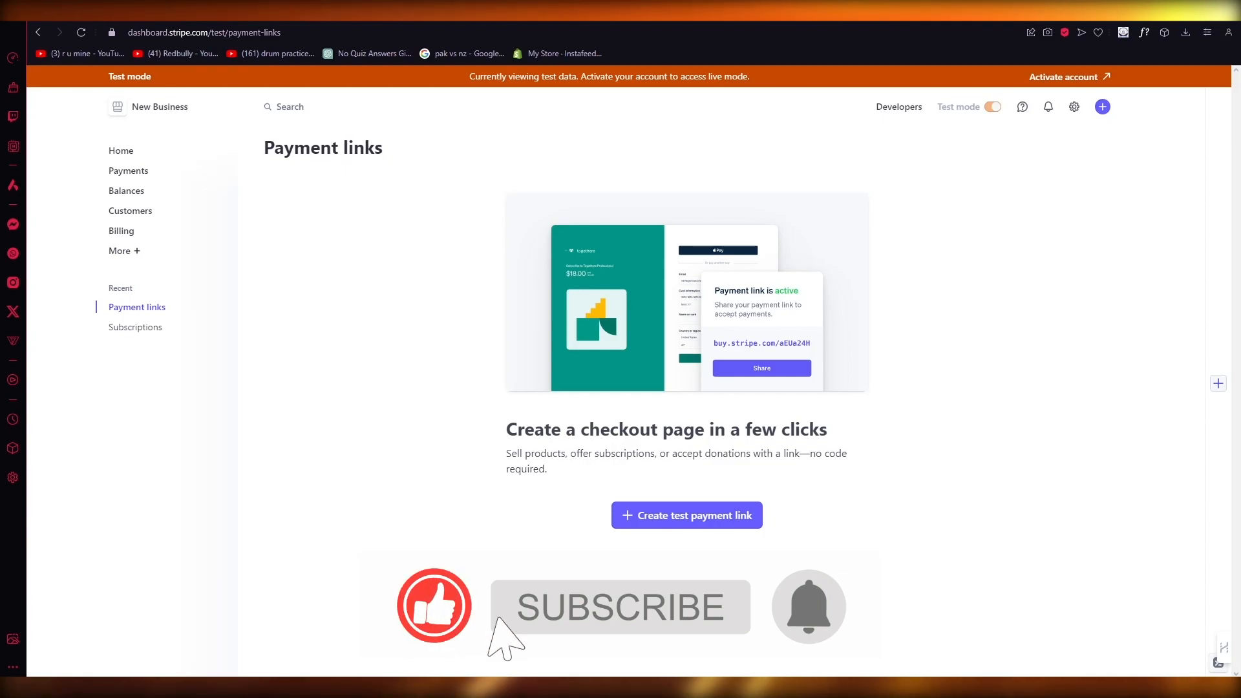
Open Payment links from the sidebar under Recent.
left_click(621, 607)
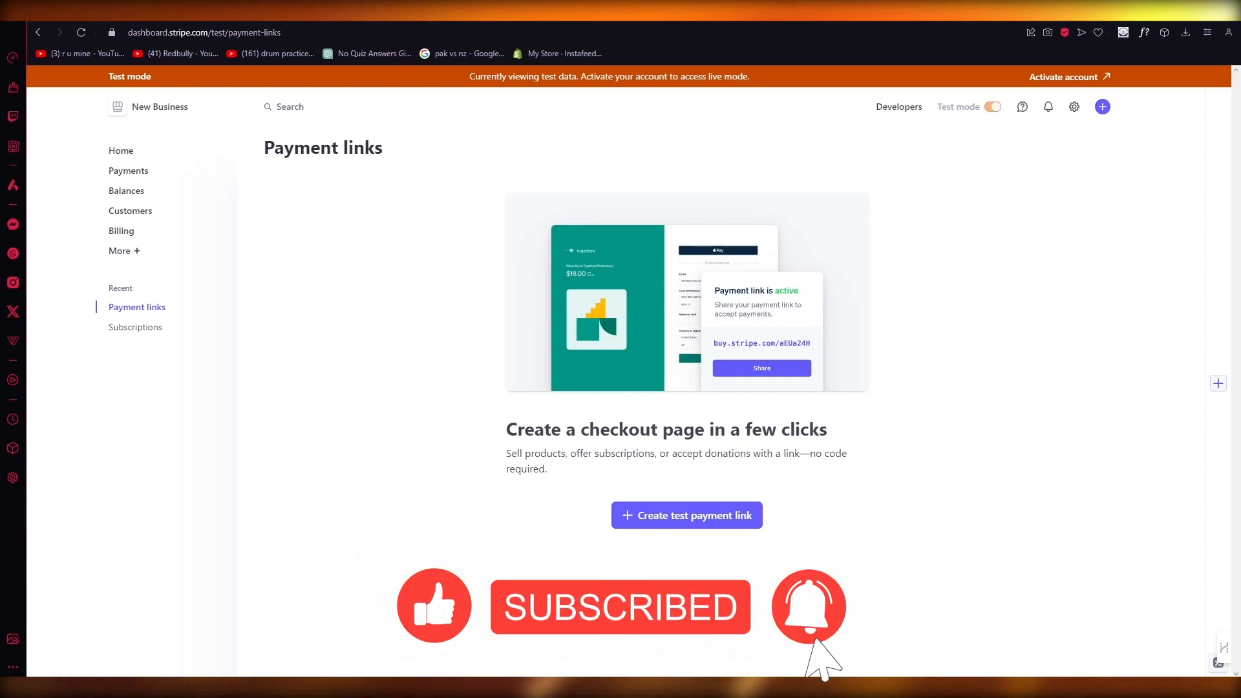